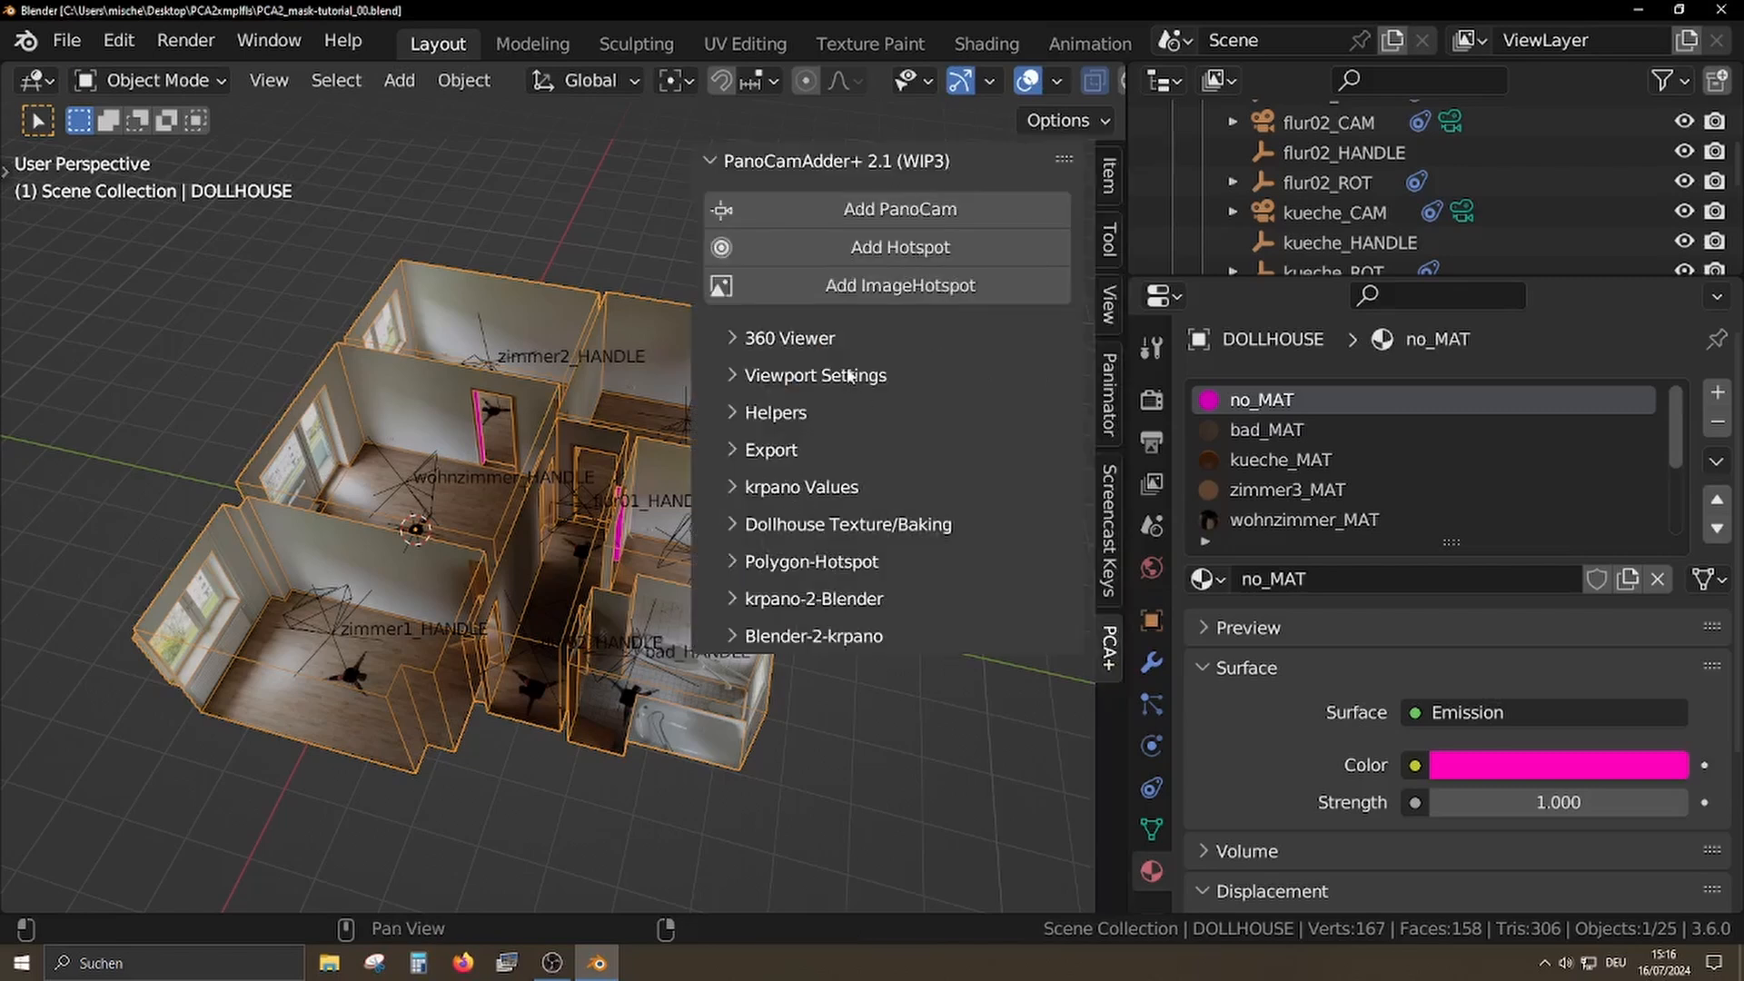
- Apply wohnzimmer_CAM's panorama in the PanoCamAdder 360 Viewer
{"action": "left_click", "coordinate": [790, 338]}
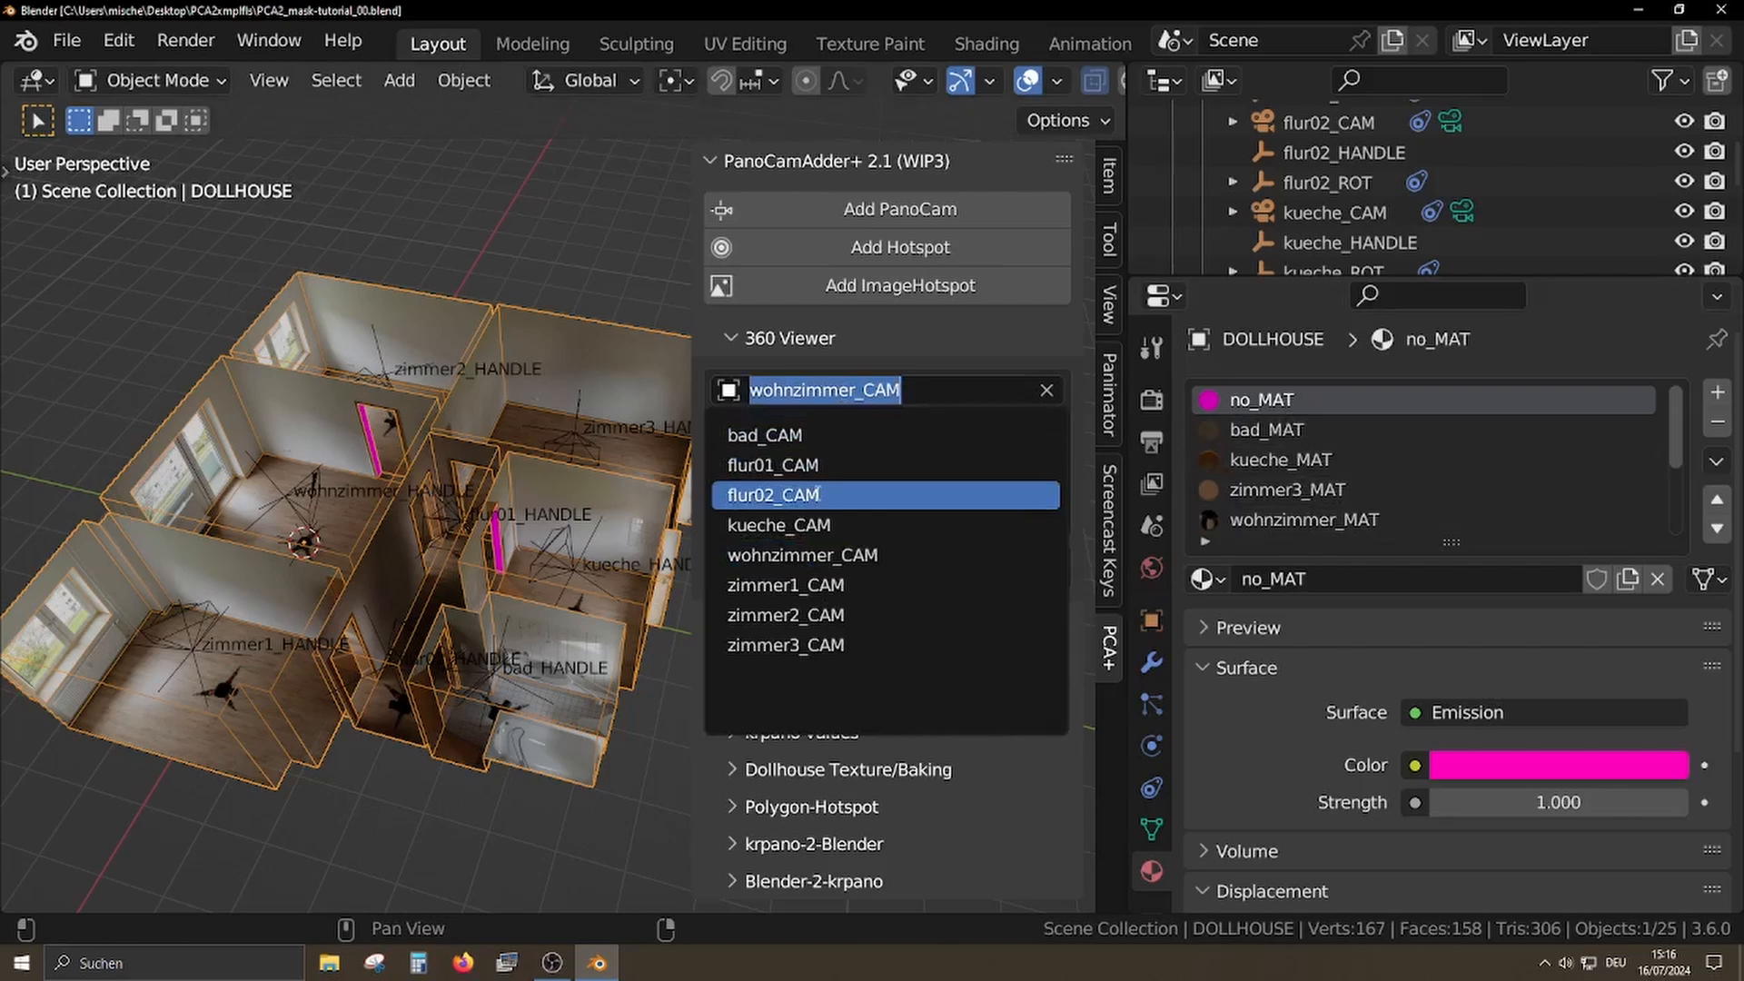
{"action": "left_click", "coordinate": [772, 494]}
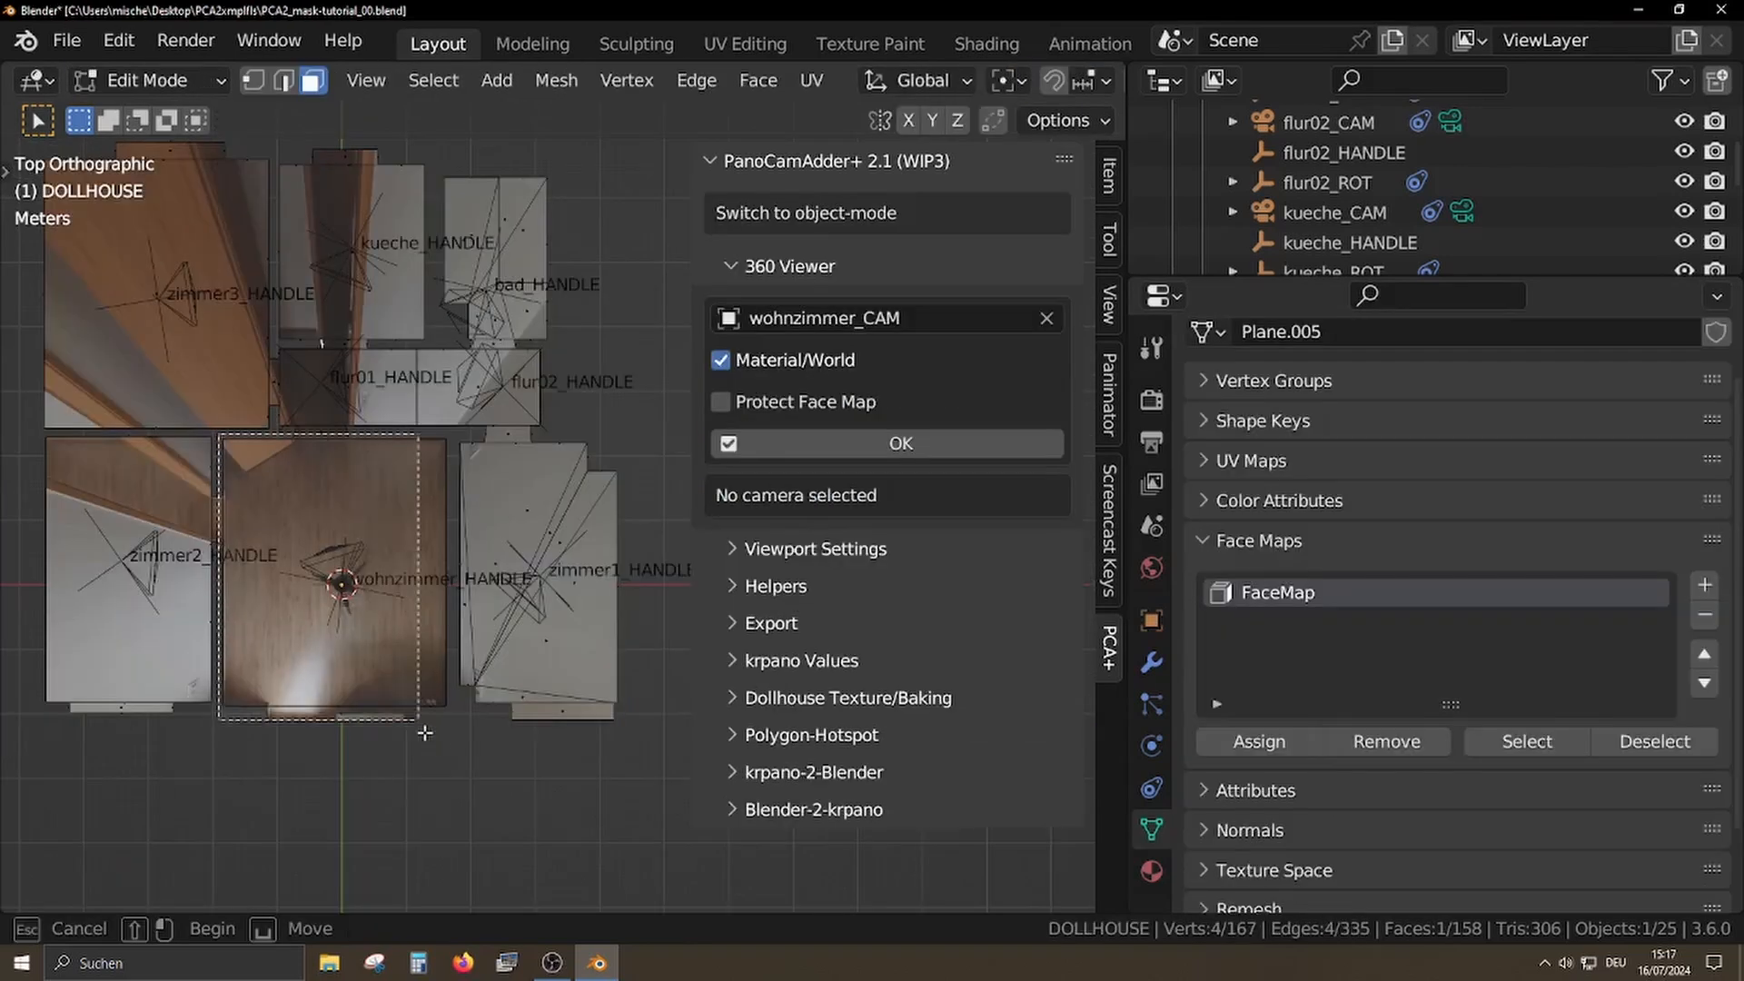
{"action": "left_click", "coordinate": [1258, 741]}
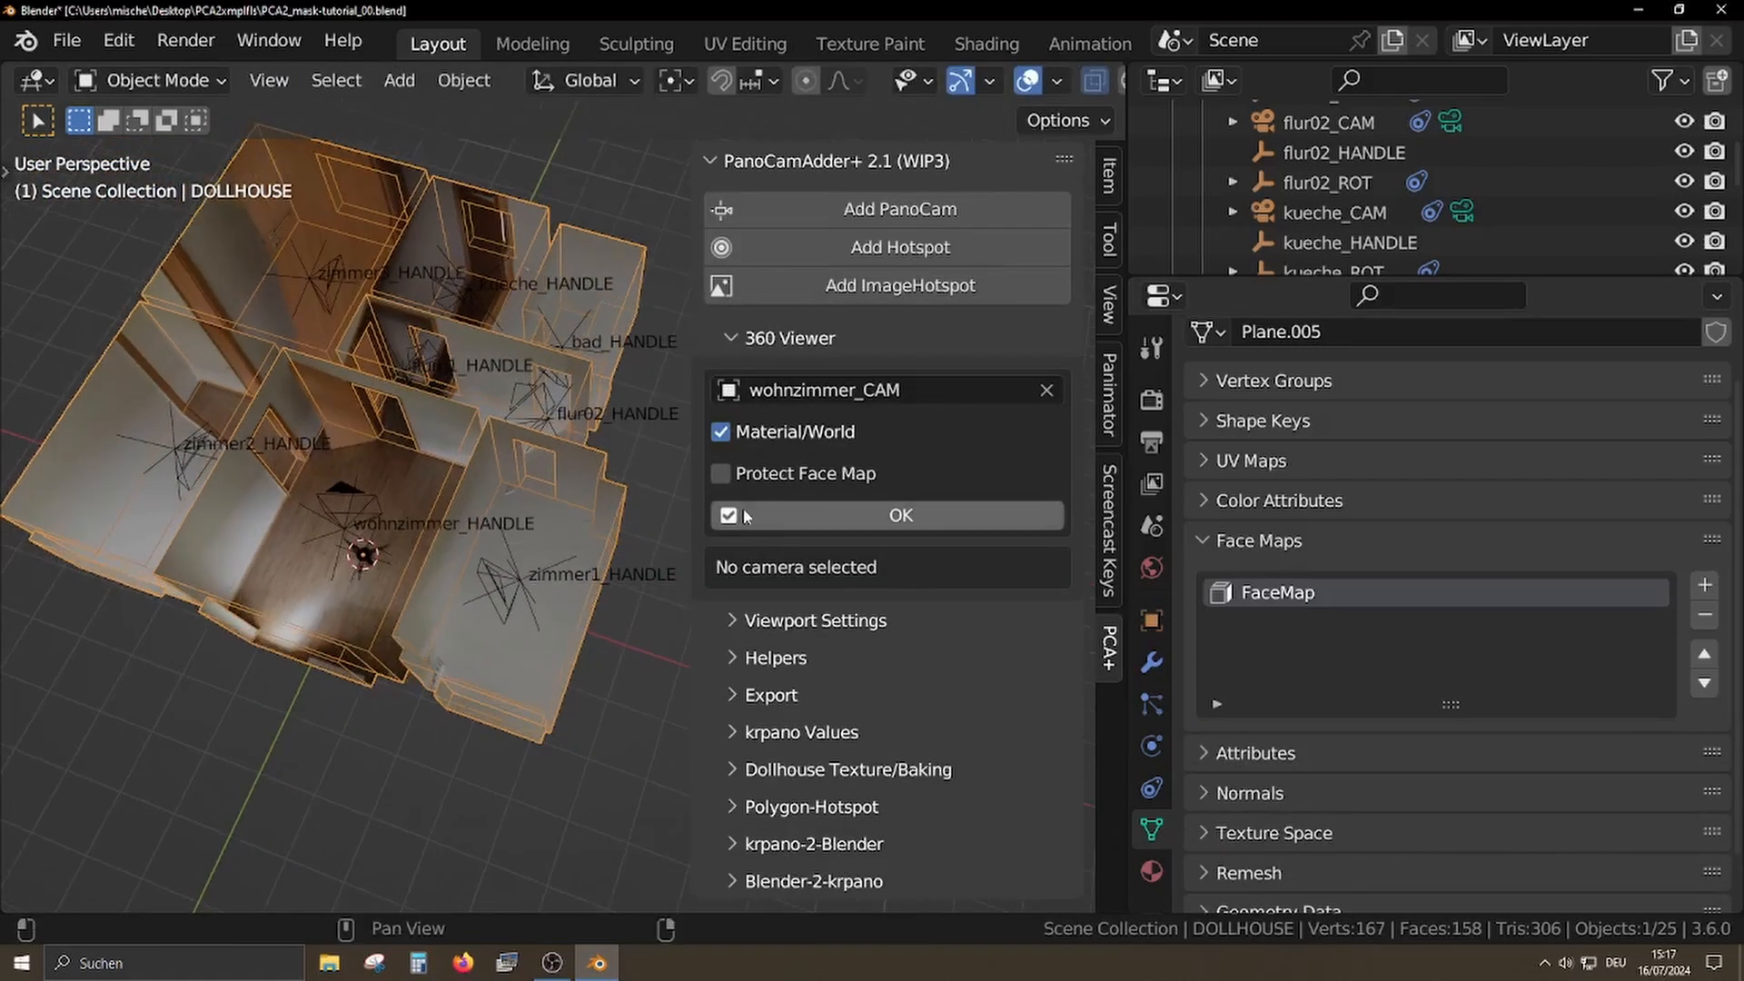
{"action": "left_click", "coordinate": [879, 388]}
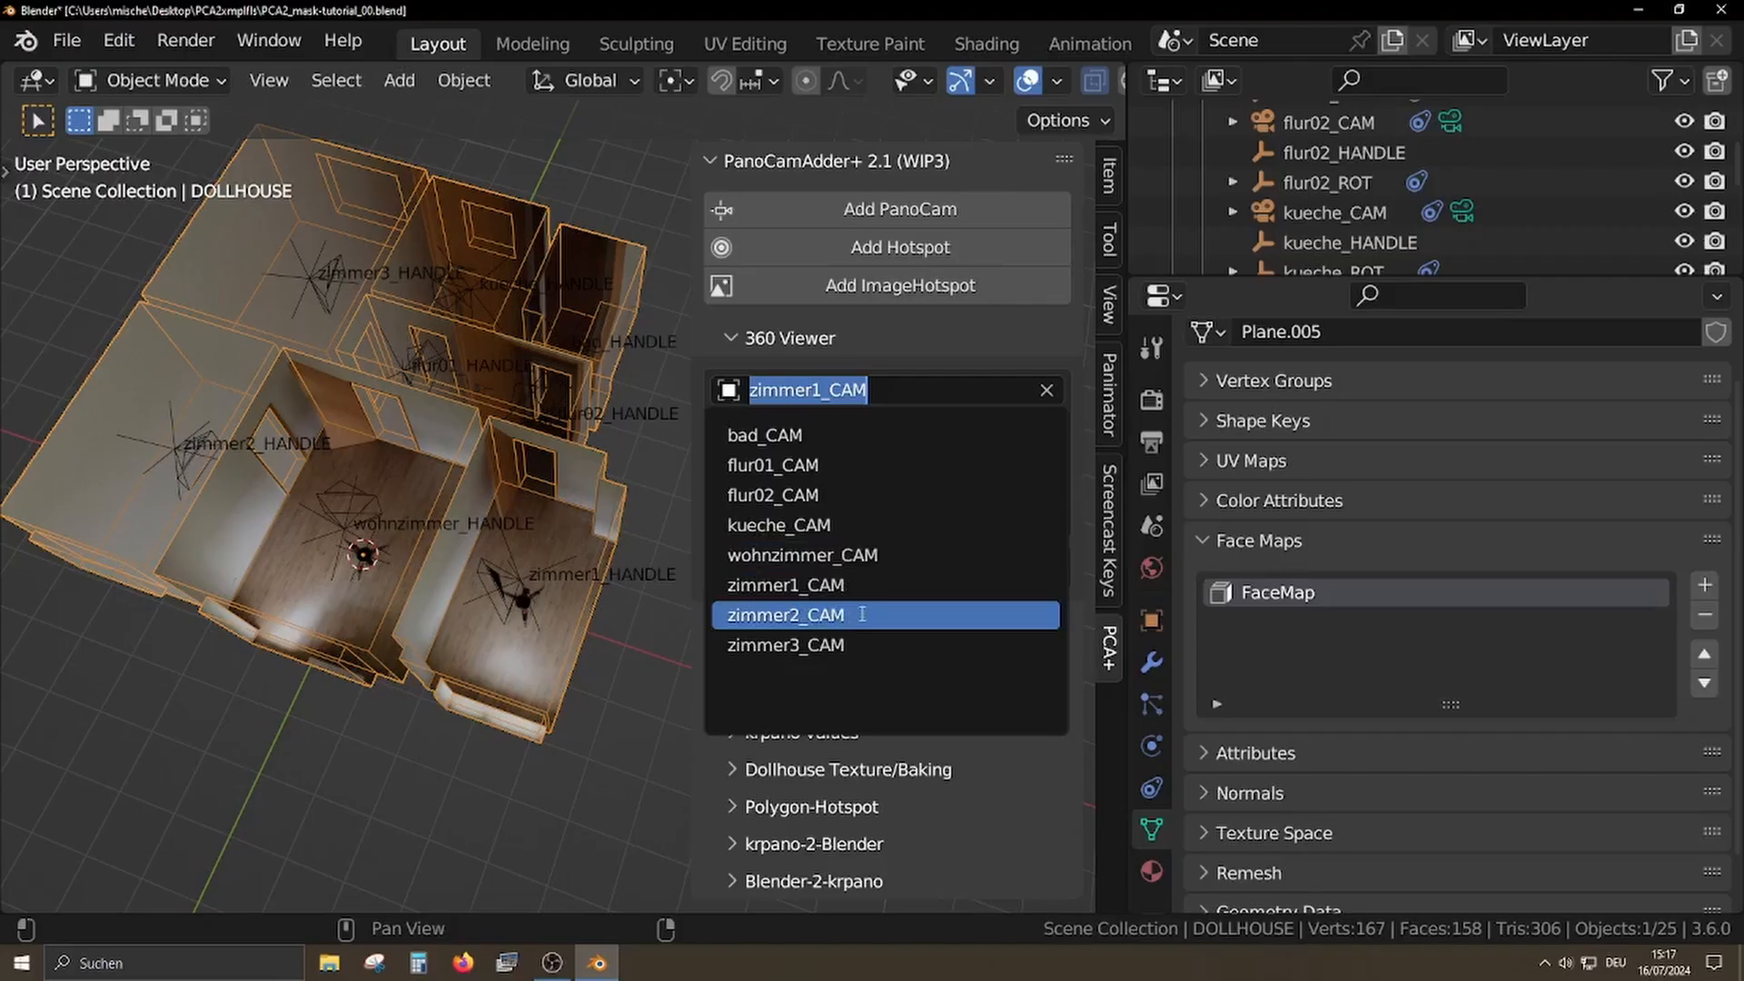
- Switch the 360 viewer camera to zimmer2_CAM
{"action": "left_click", "coordinate": [460, 963]}
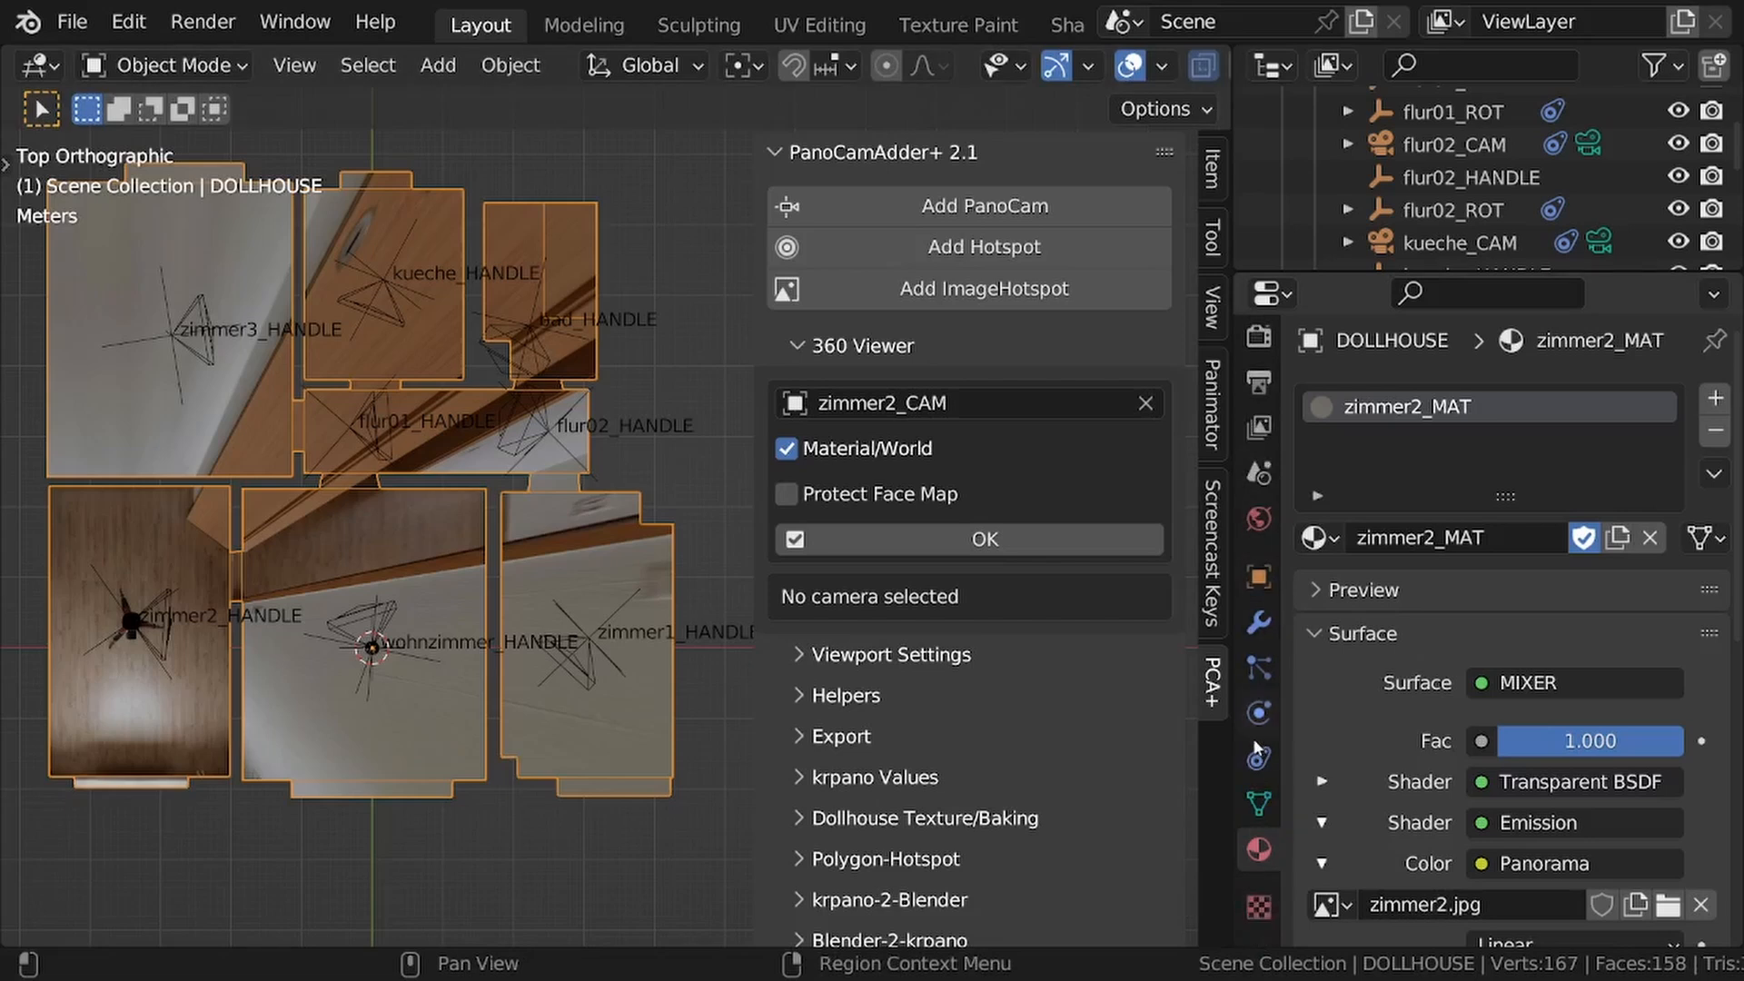
{"action": "mouse_move", "coordinate": [1257, 805]}
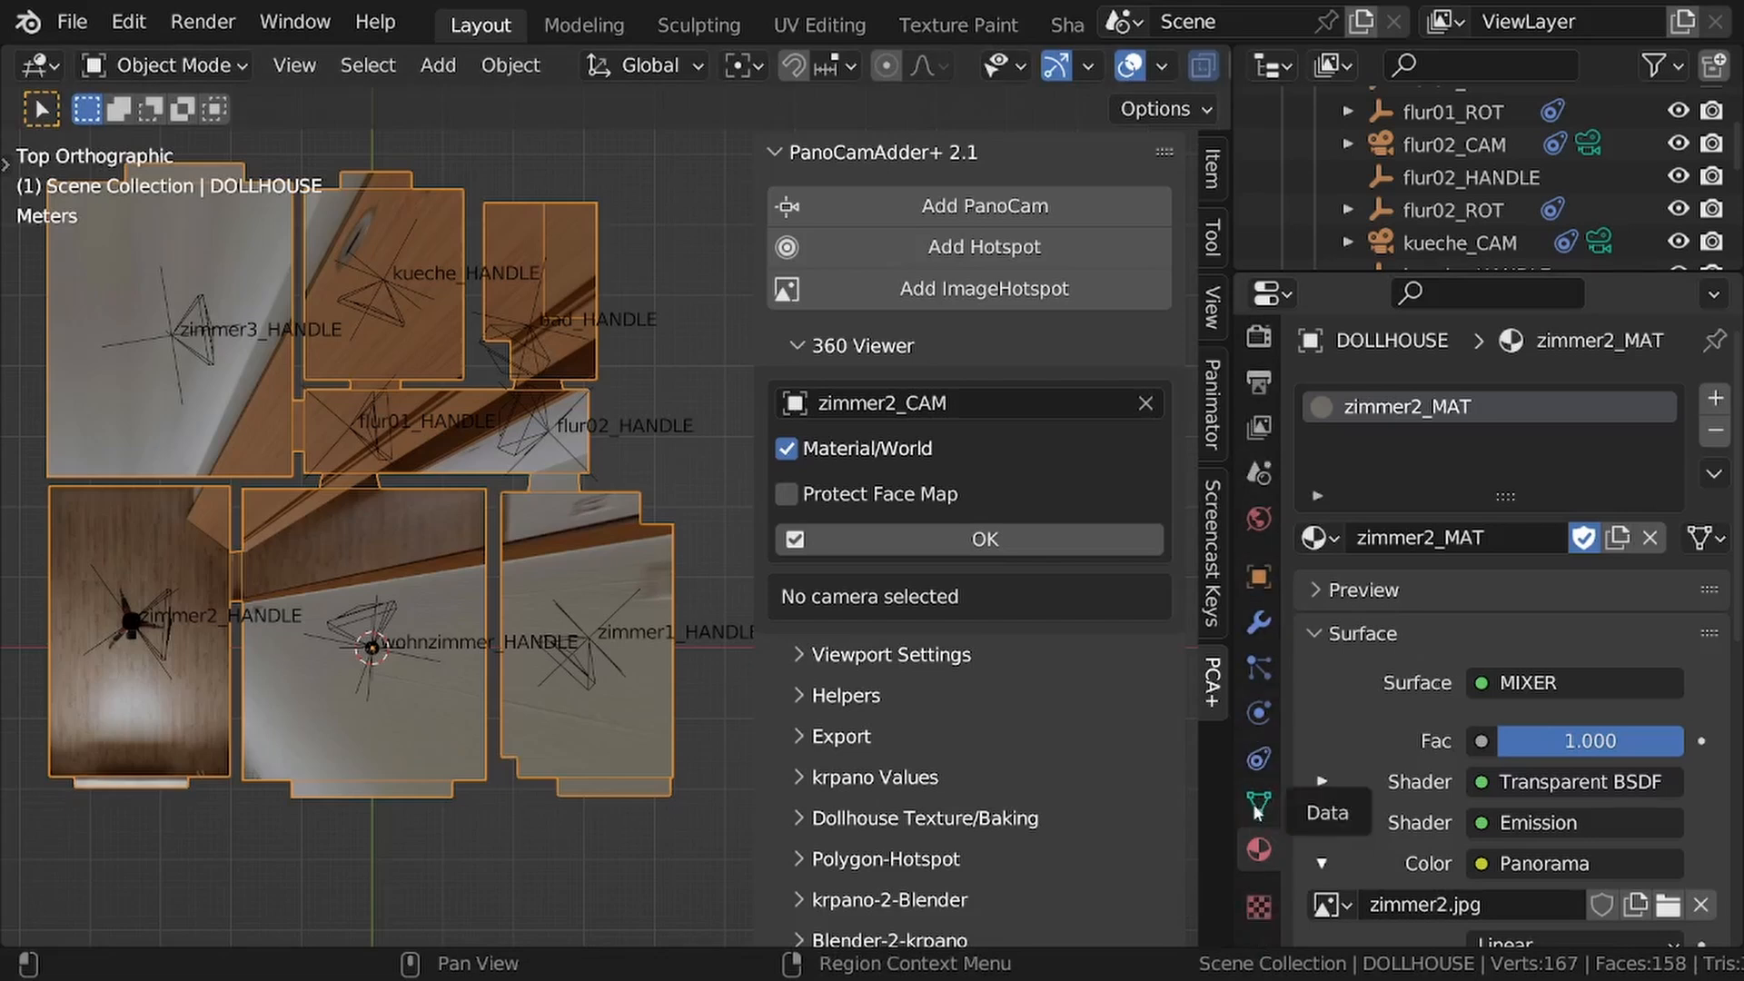
- Show Plane.005's mesh data properties with its empty face map list
{"action": "left_click", "coordinate": [1257, 805]}
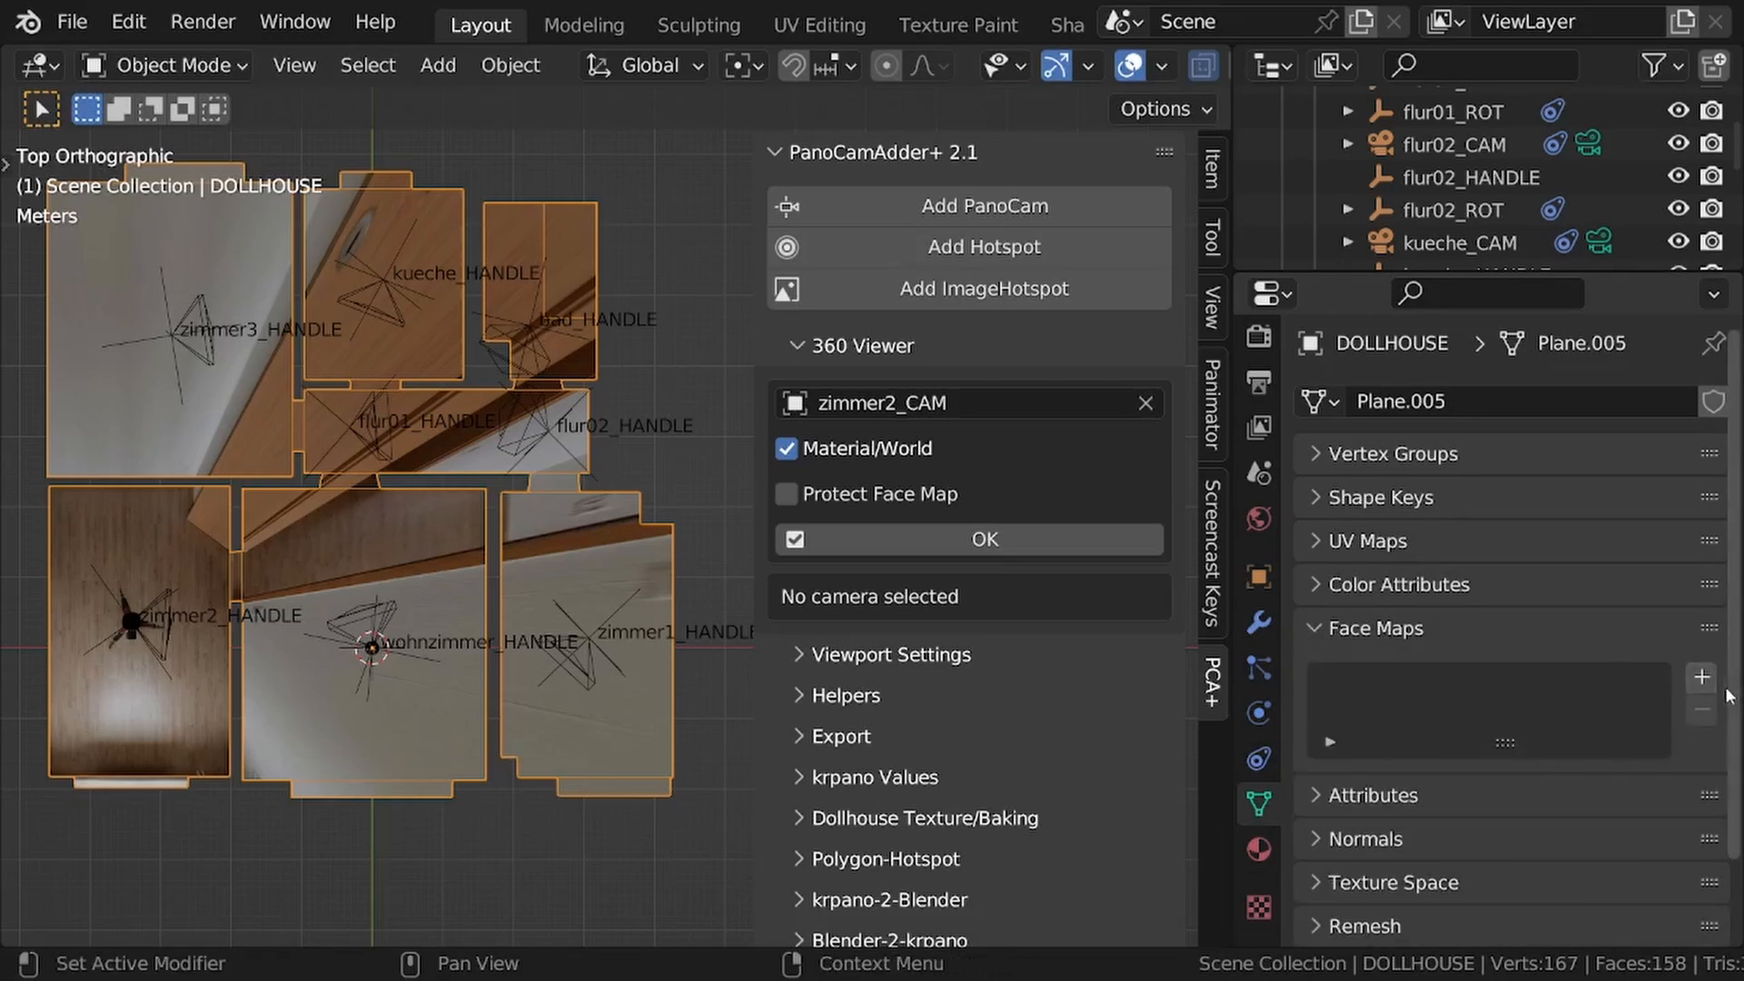
- Create a new face map named FaceMap on Plane.005
{"action": "left_click", "coordinate": [1701, 676]}
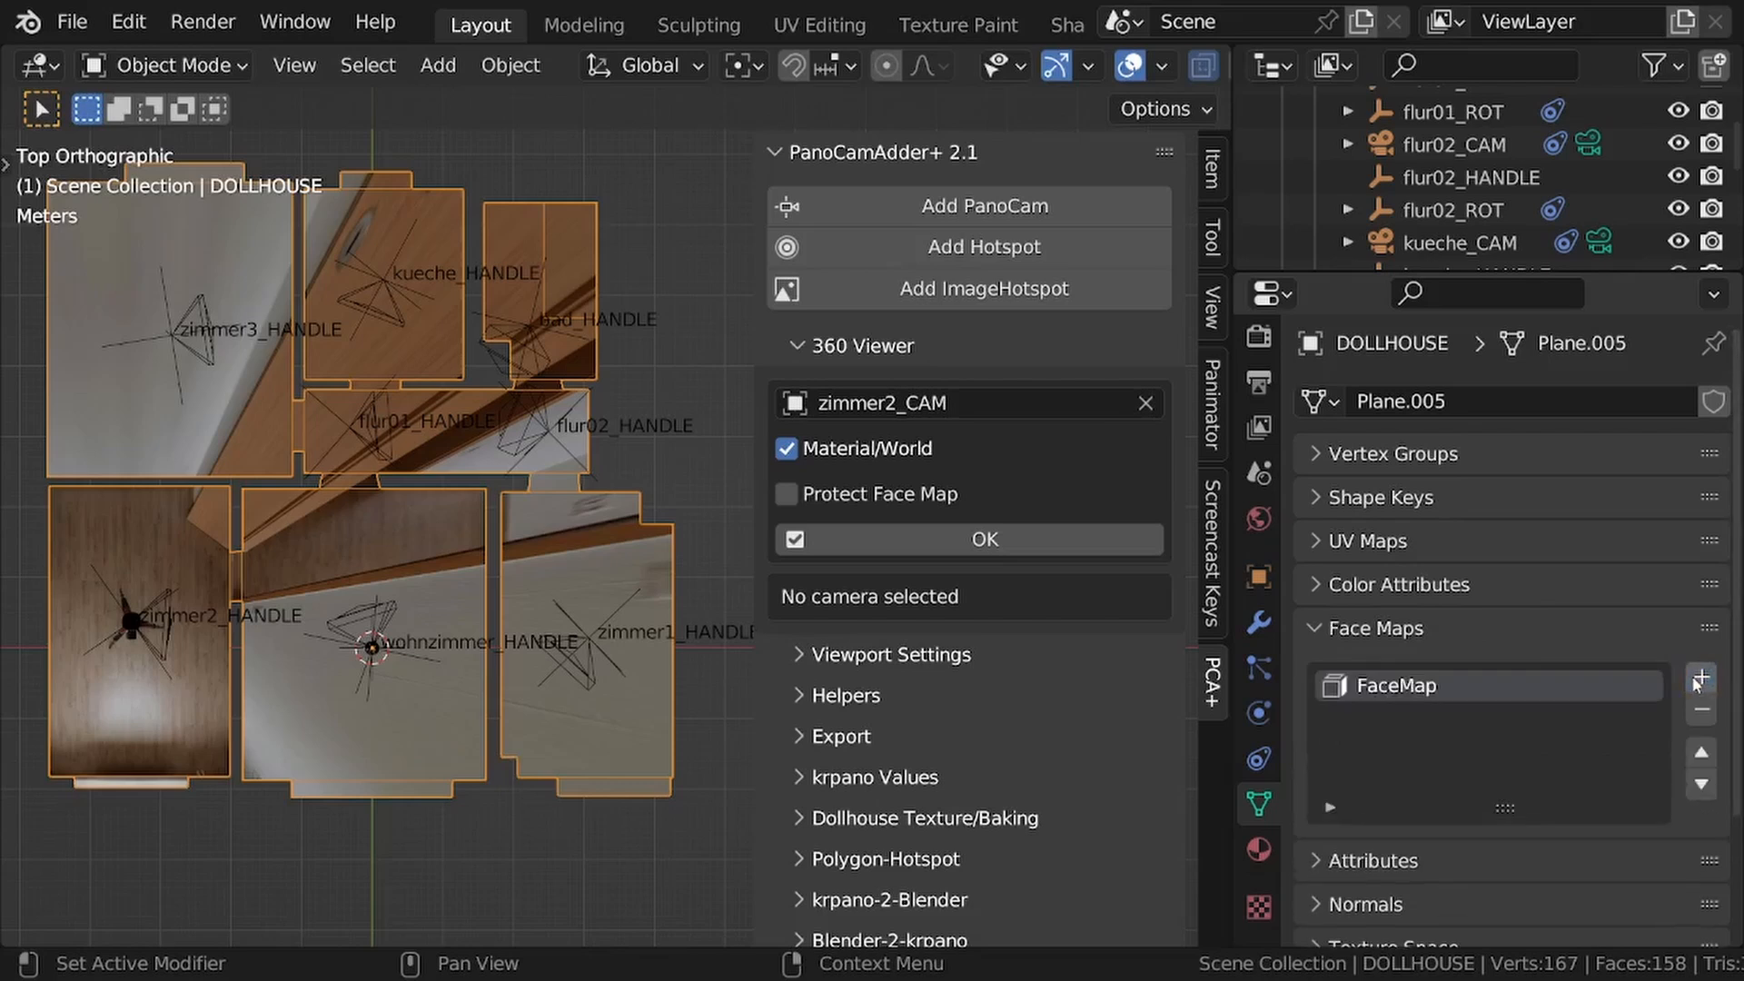
{"action": "mouse_move", "coordinate": [1395, 685]}
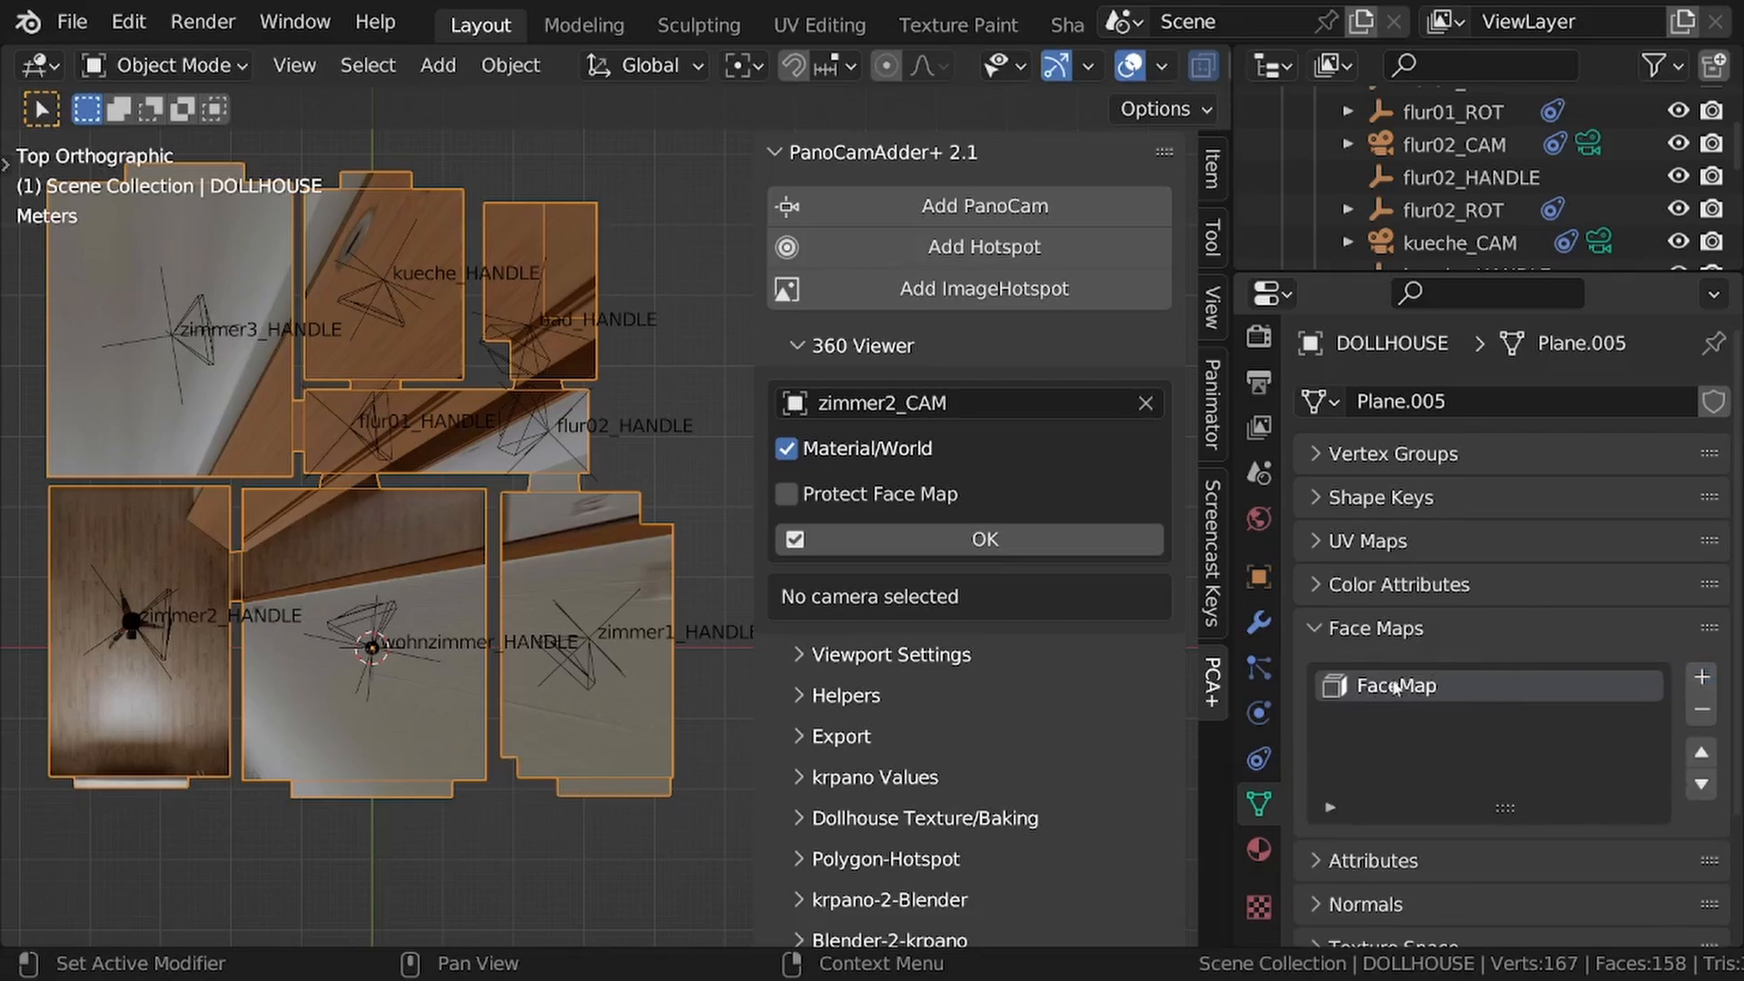
{"action": "mouse_move", "coordinate": [1334, 808]}
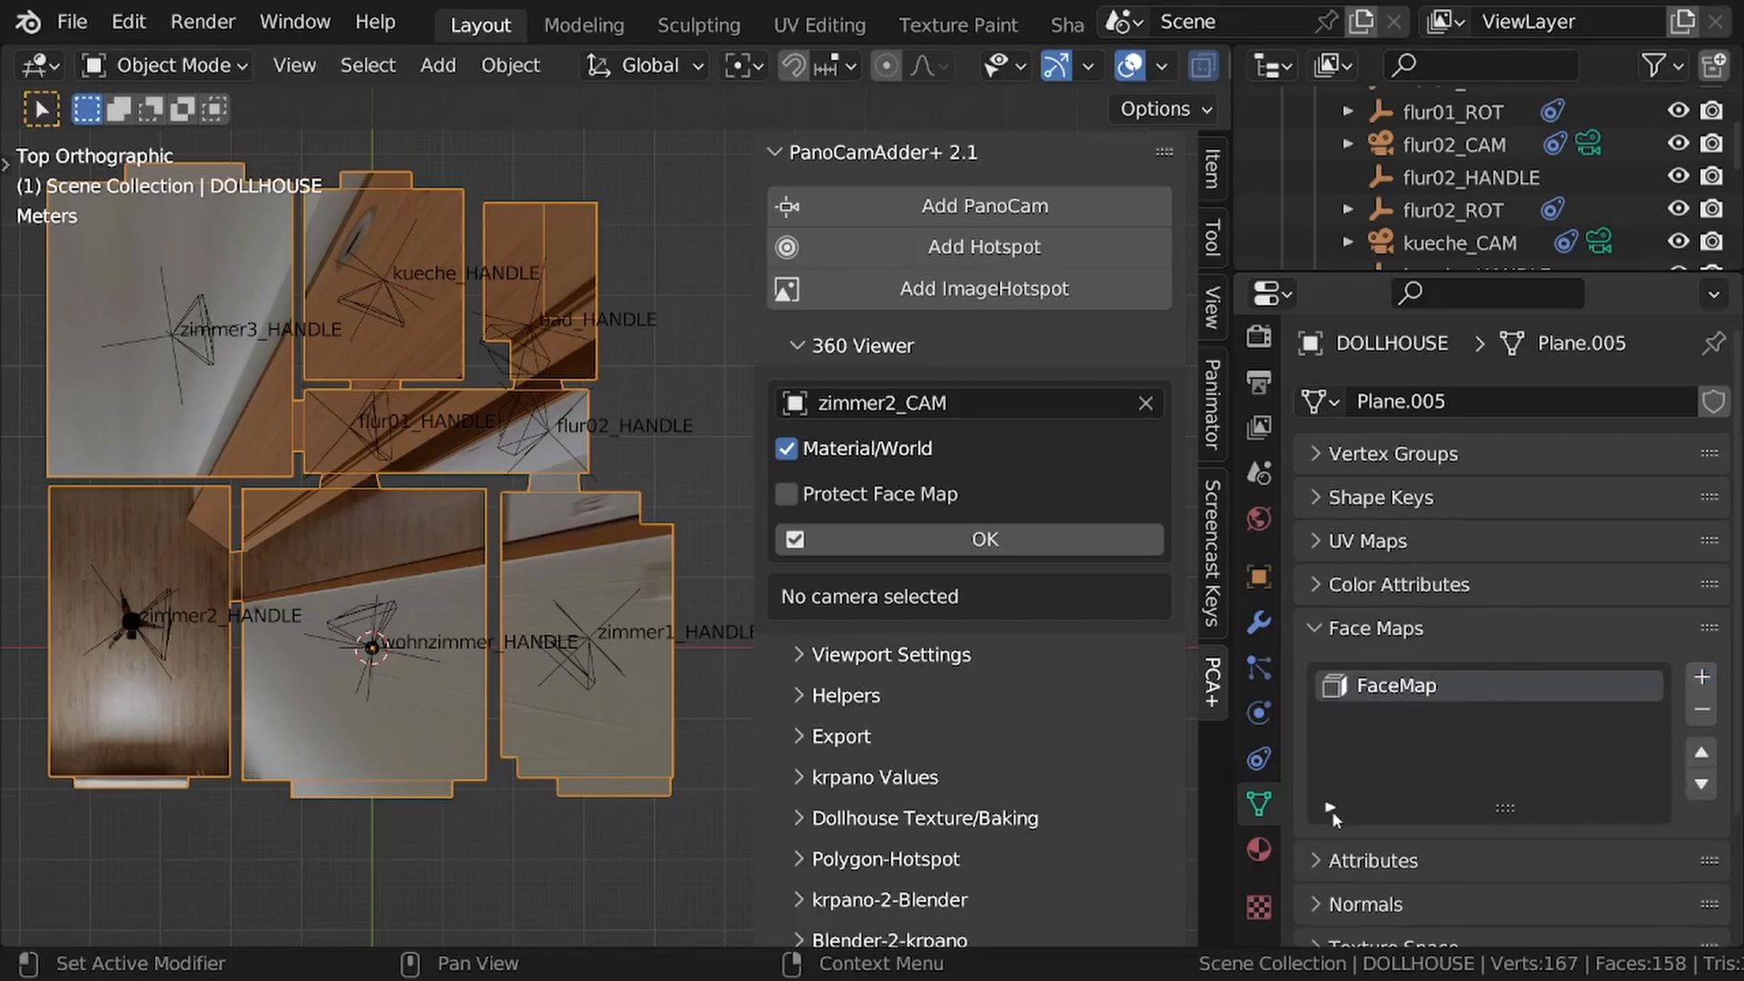
{"action": "mouse_move", "coordinate": [289, 578]}
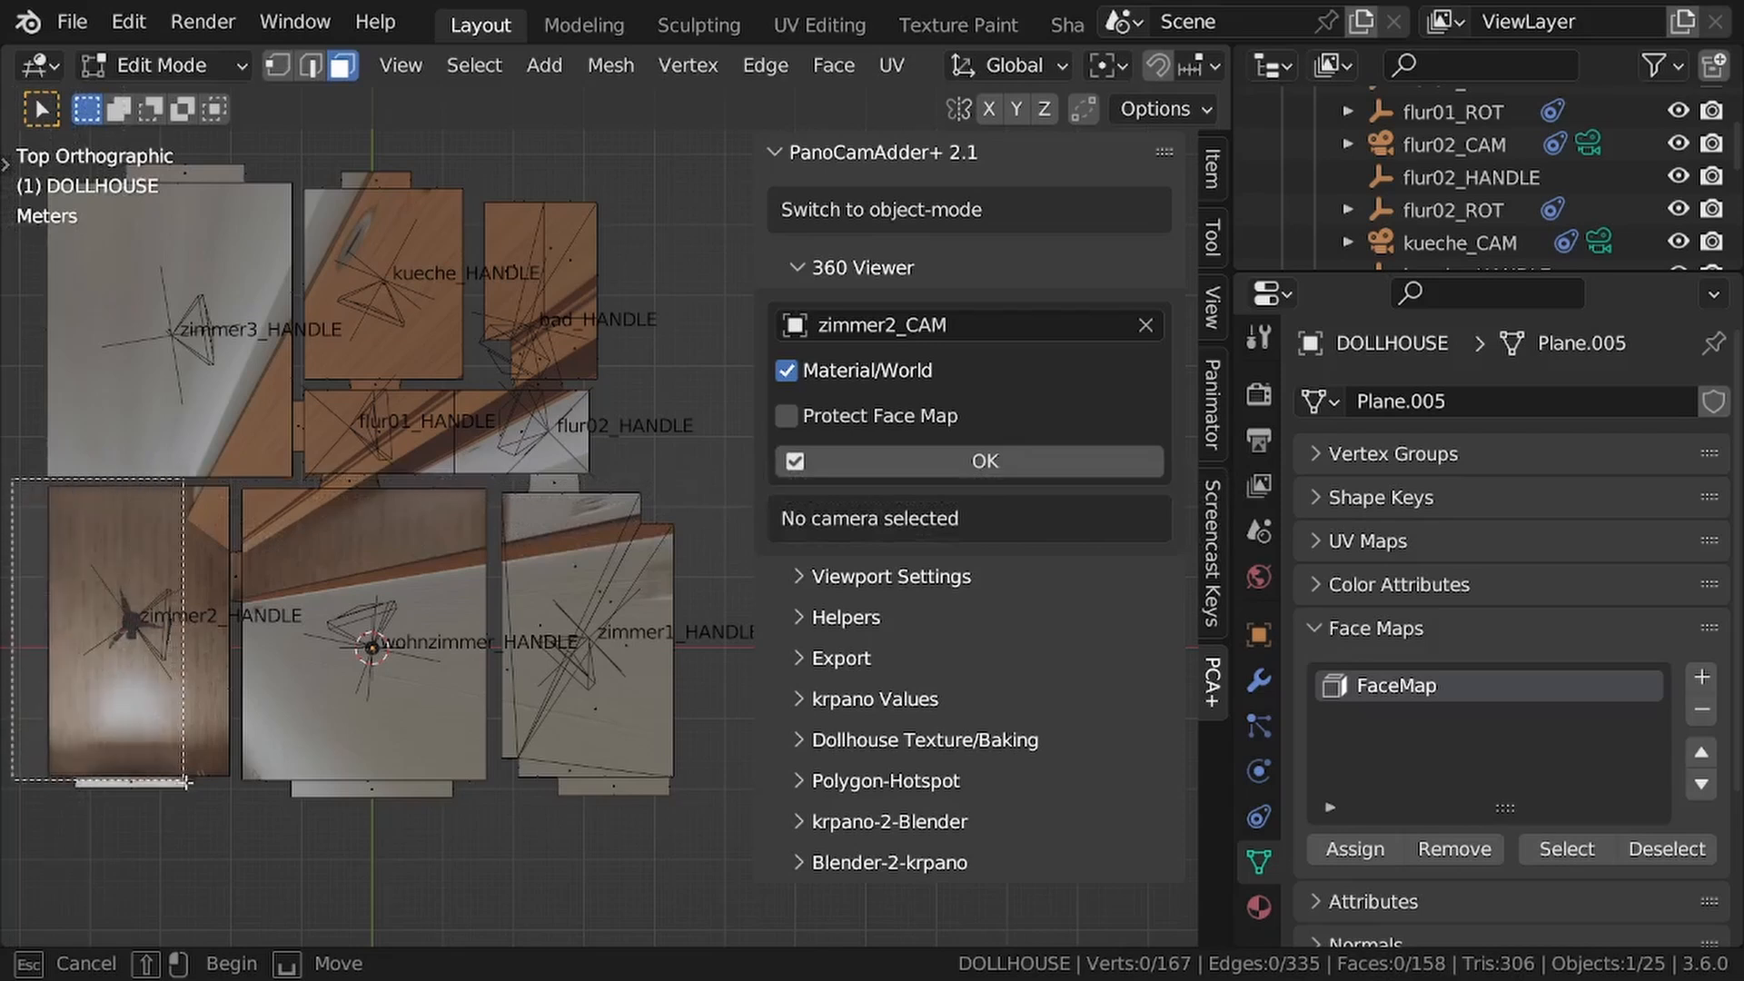
- Select the zimmer2 room's 20 faces in Edit Mode
{"action": "left_click", "coordinate": [138, 634]}
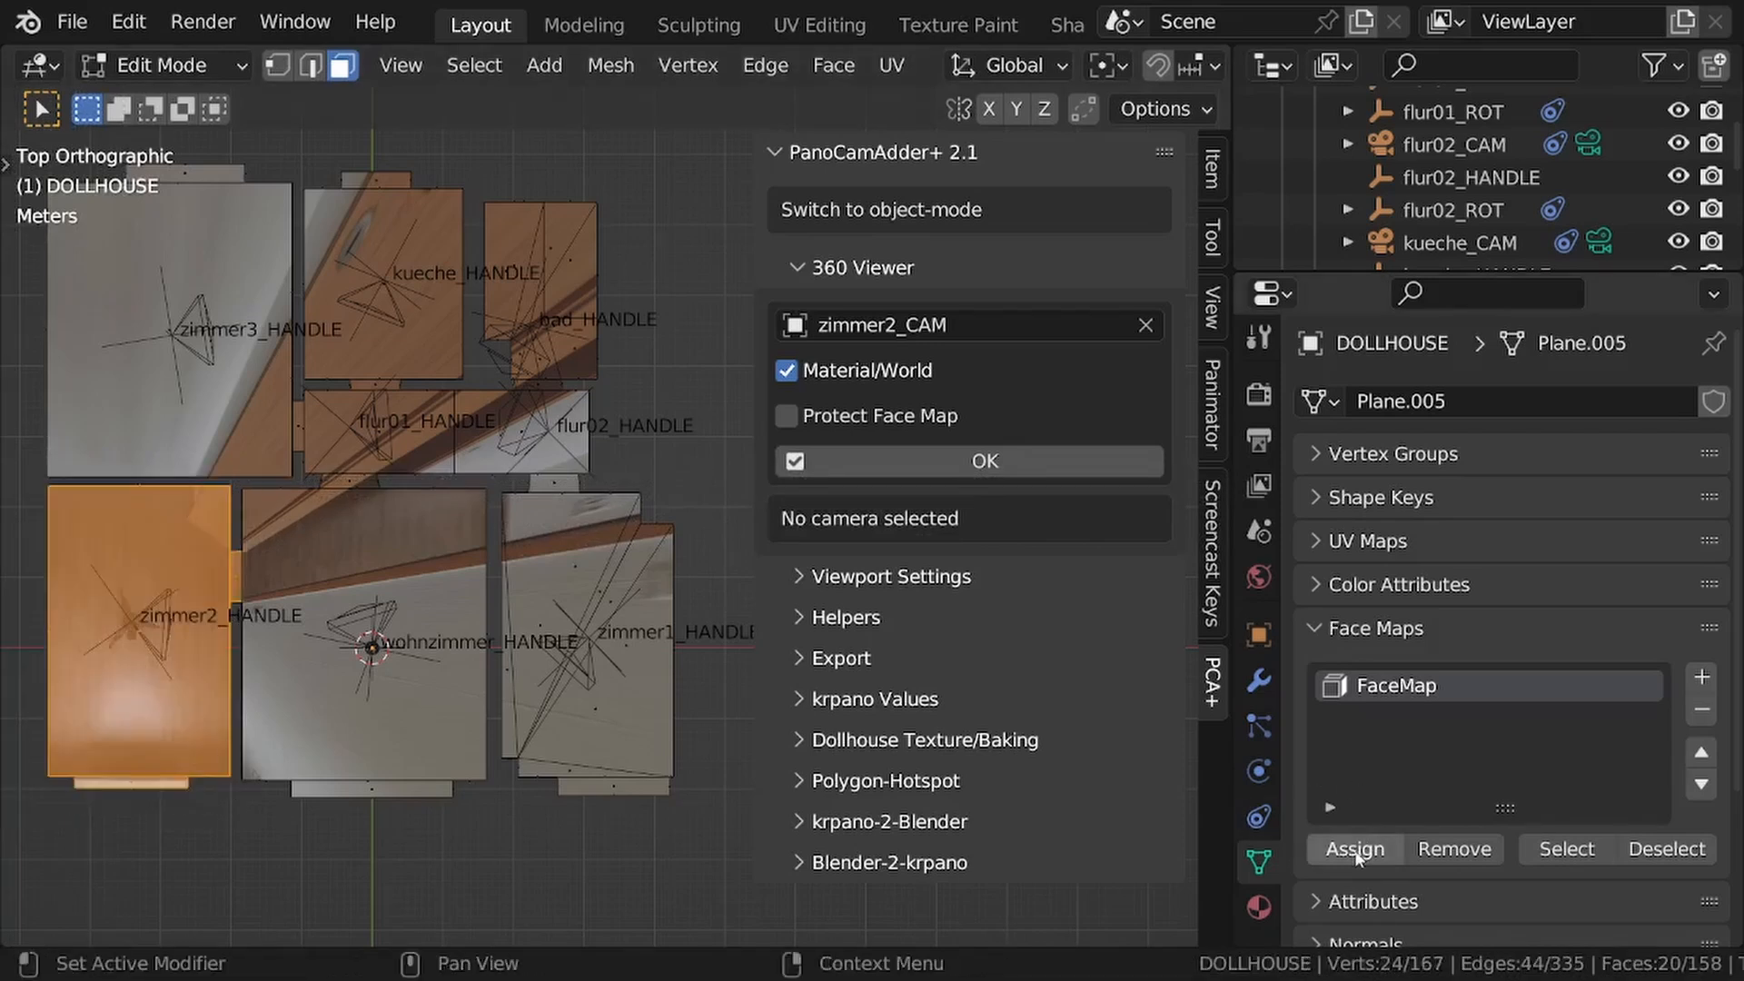
{"action": "mouse_move", "coordinate": [385, 637]}
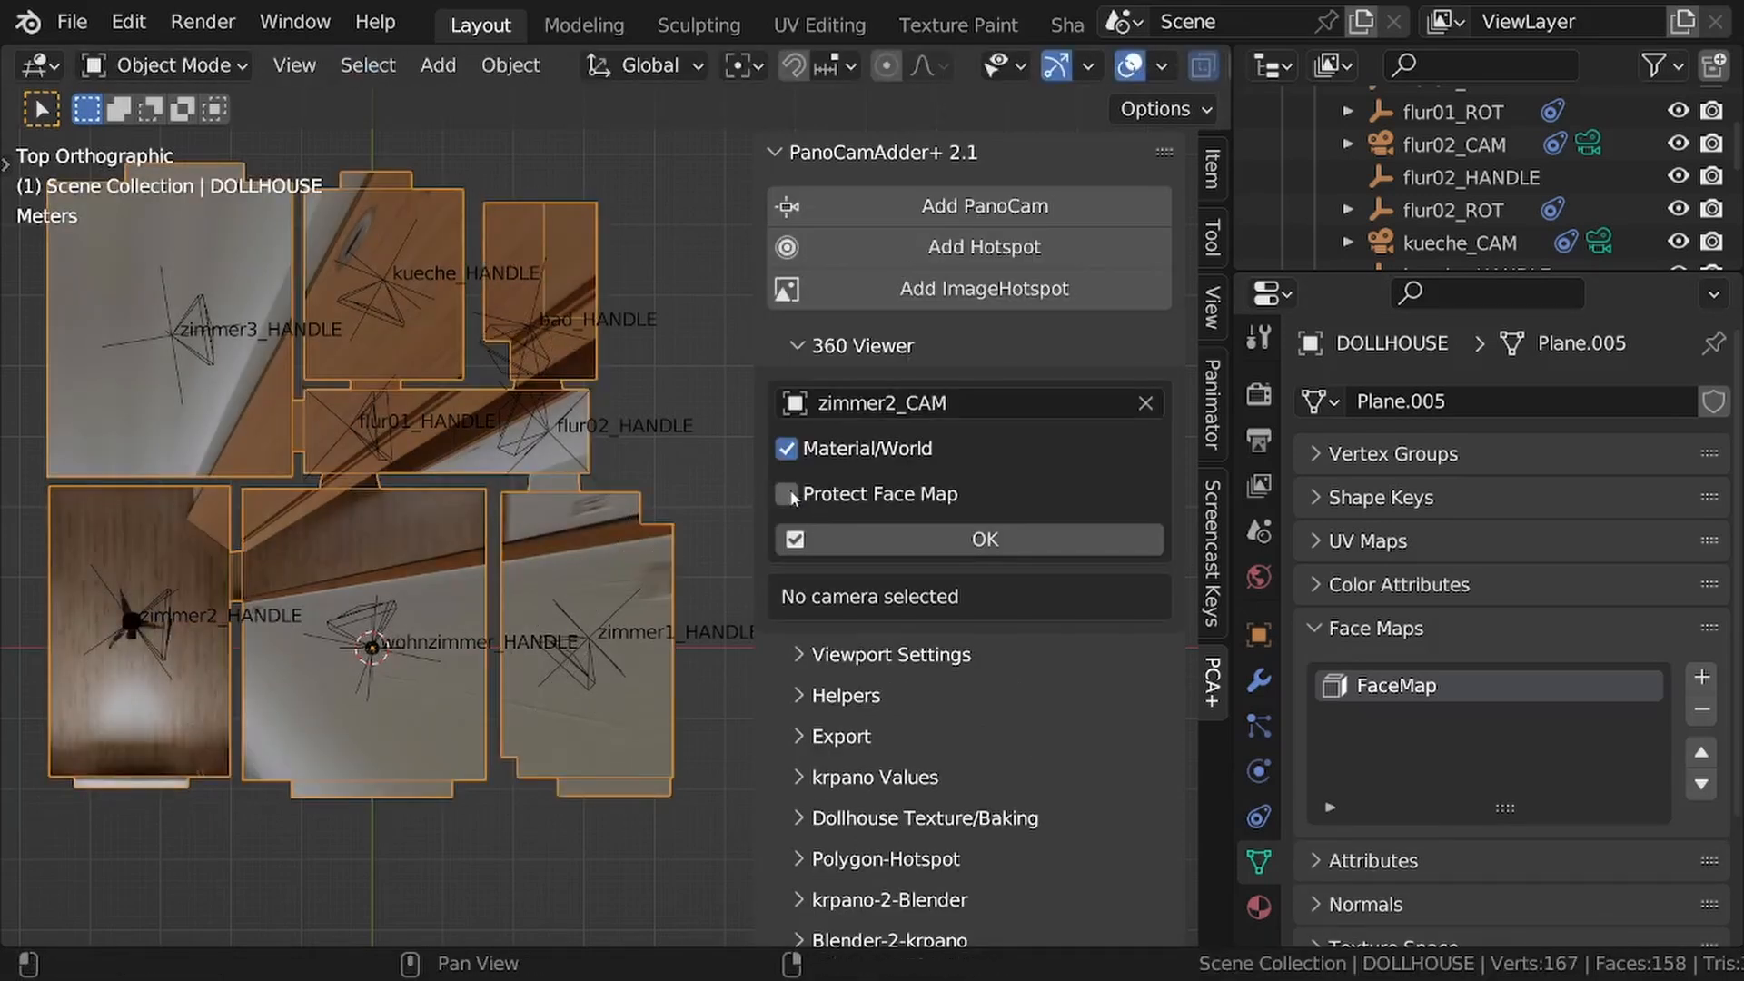
- Enable Protect Face Map in the PanoCamAdder material helpers
{"action": "left_click", "coordinate": [786, 494]}
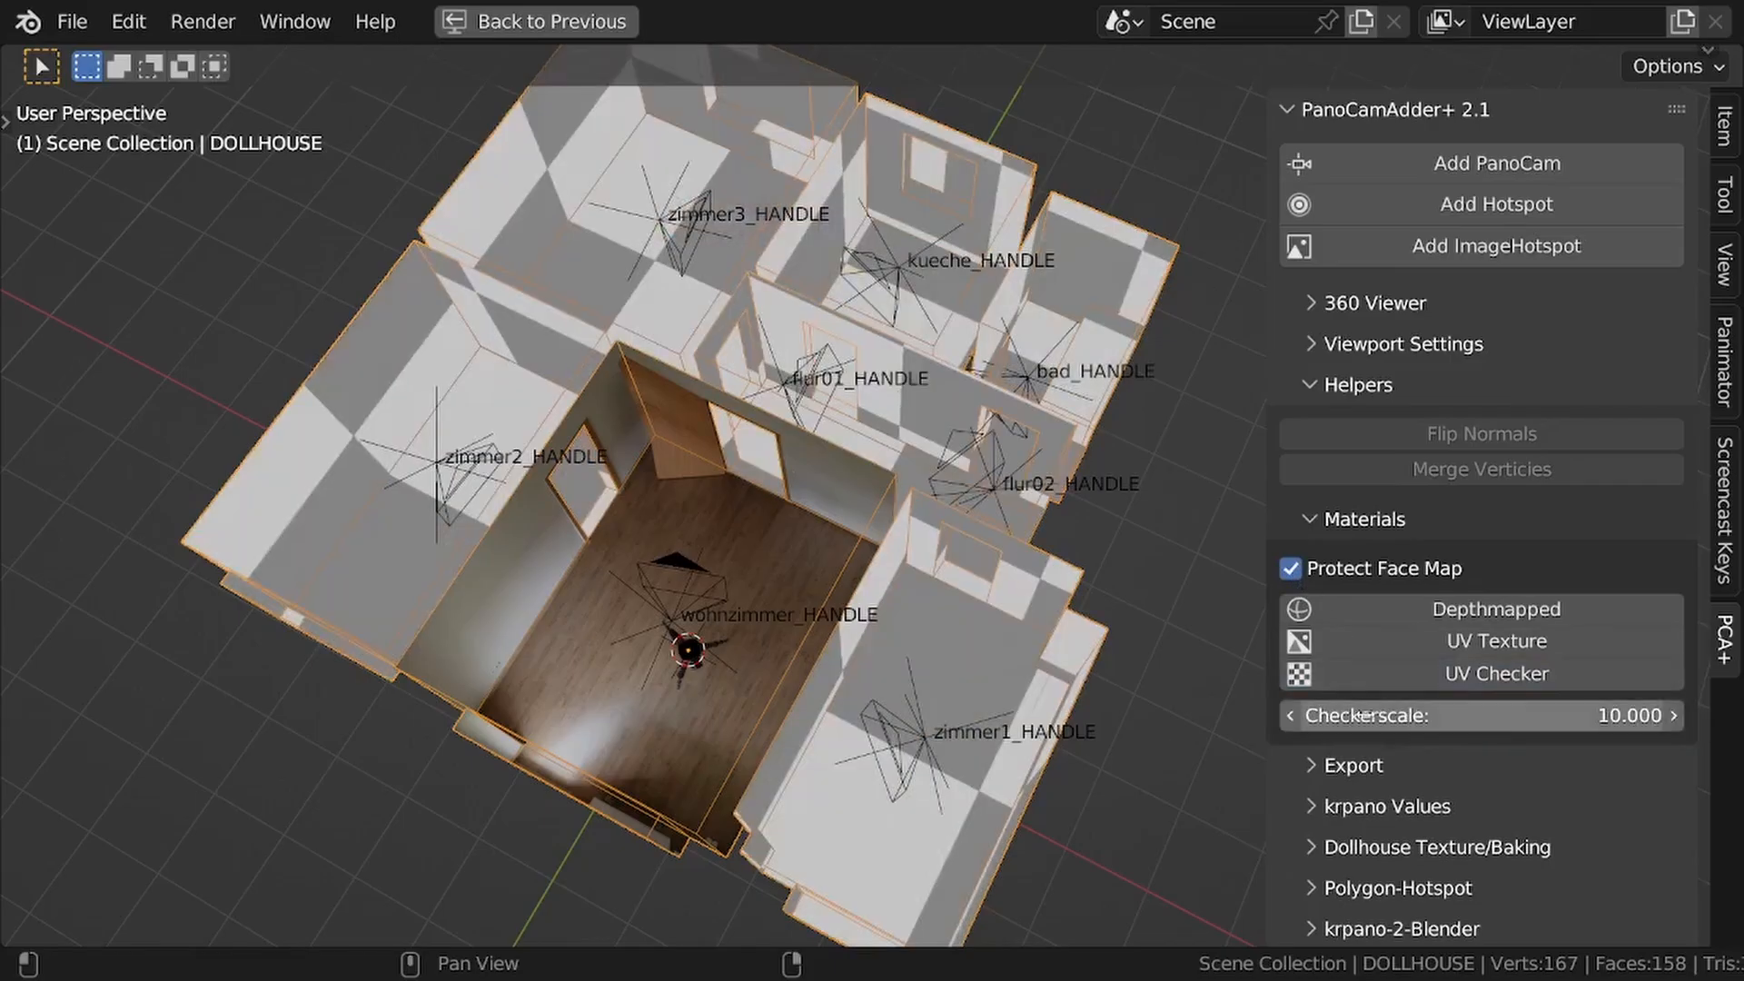
- Give the dollhouse the UV checker material, then distribute pano materials to the other rooms
{"action": "left_click", "coordinate": [1290, 569]}
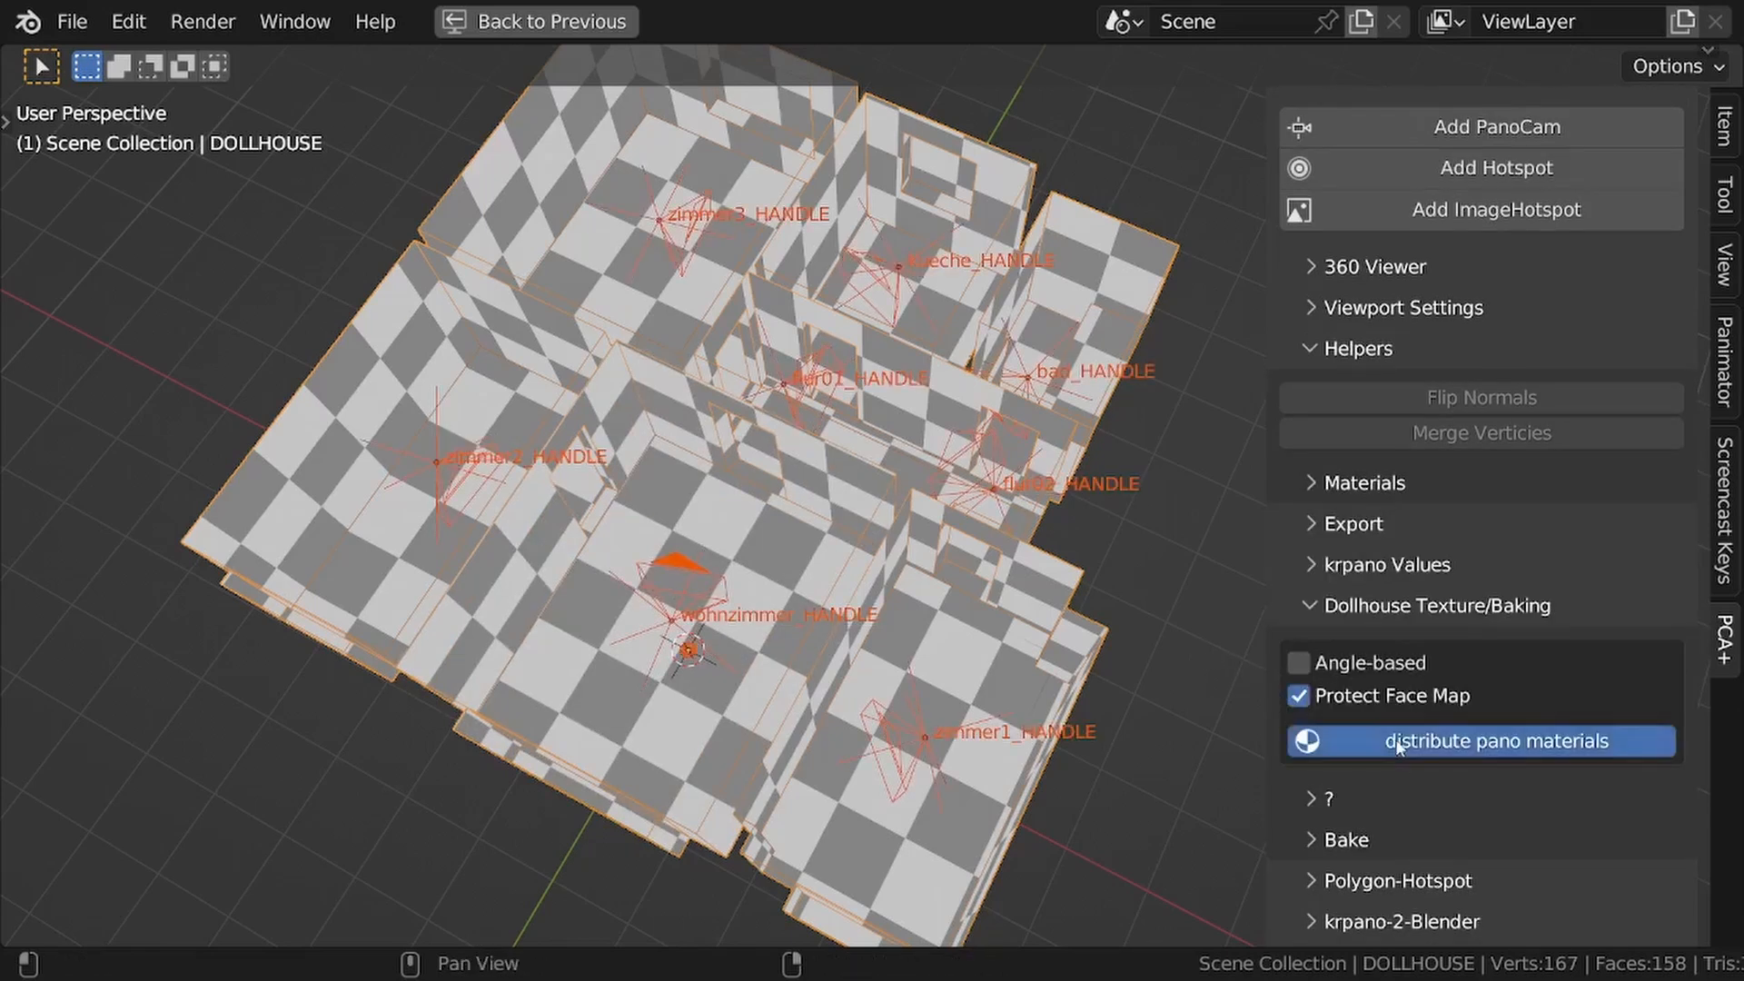
{"action": "left_click", "coordinate": [1480, 742]}
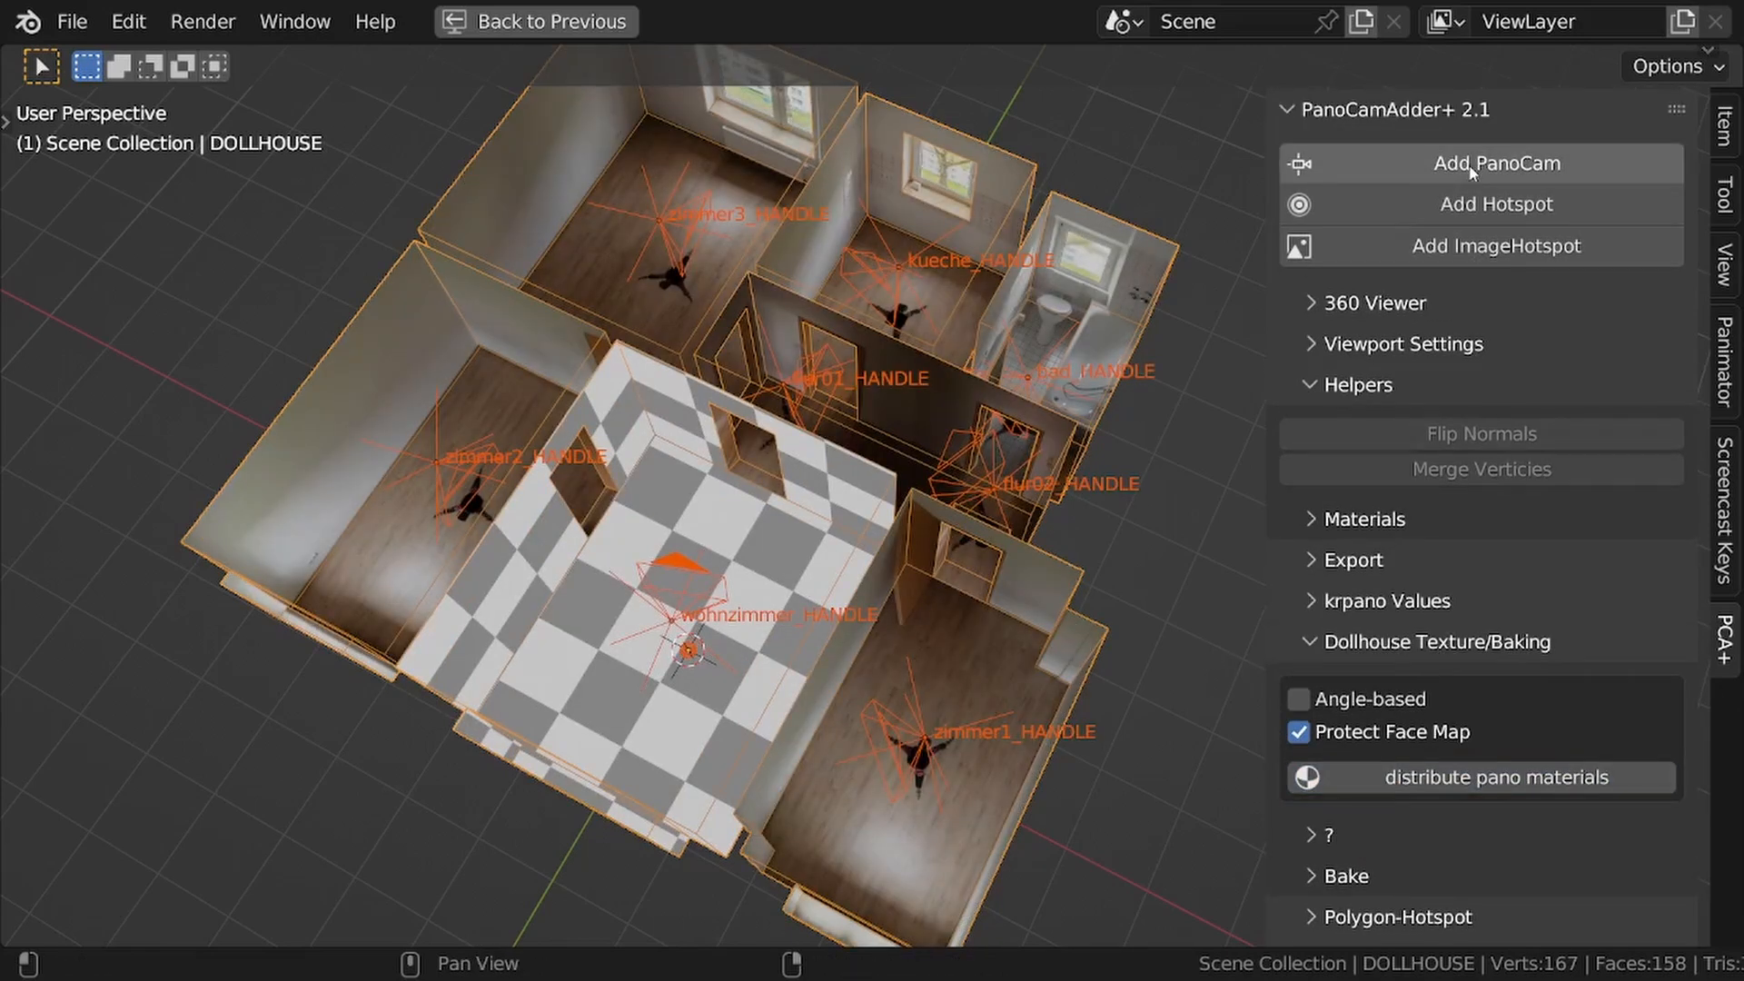
- Start adding a new PanoCam with Protect Face Map enabled in its file browser
{"action": "left_click", "coordinate": [1498, 162]}
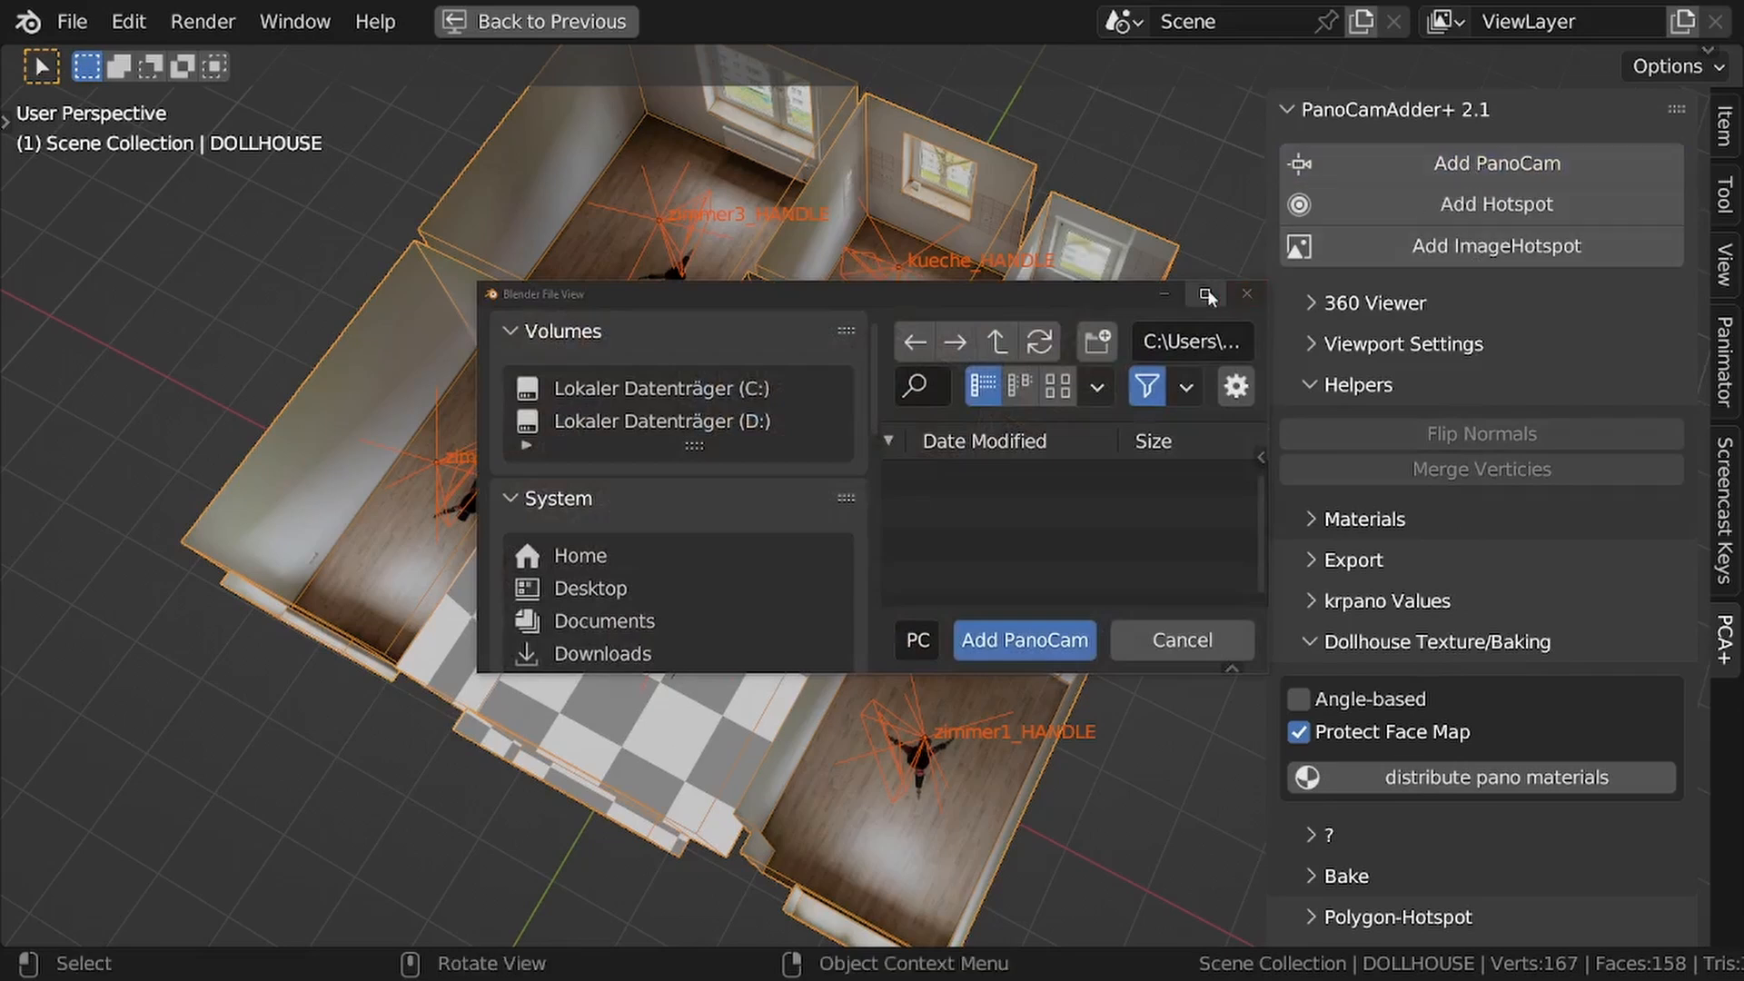
{"action": "left_click", "coordinate": [1206, 296]}
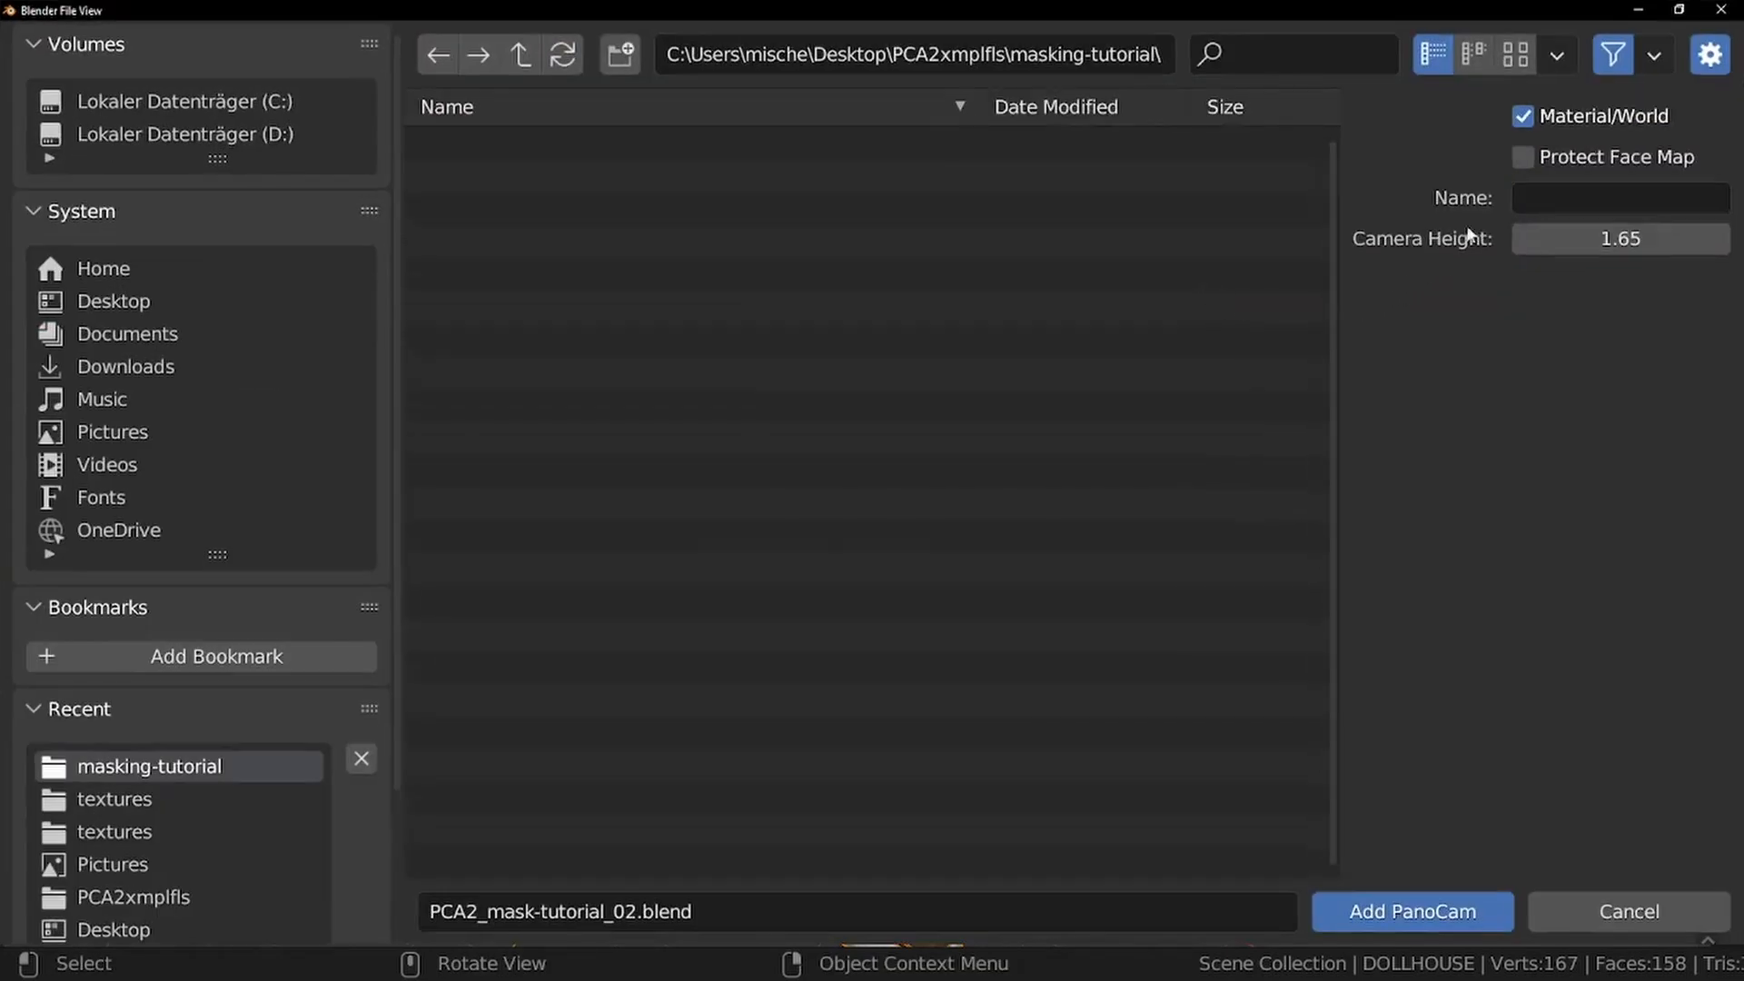
{"action": "left_click", "coordinate": [1523, 157]}
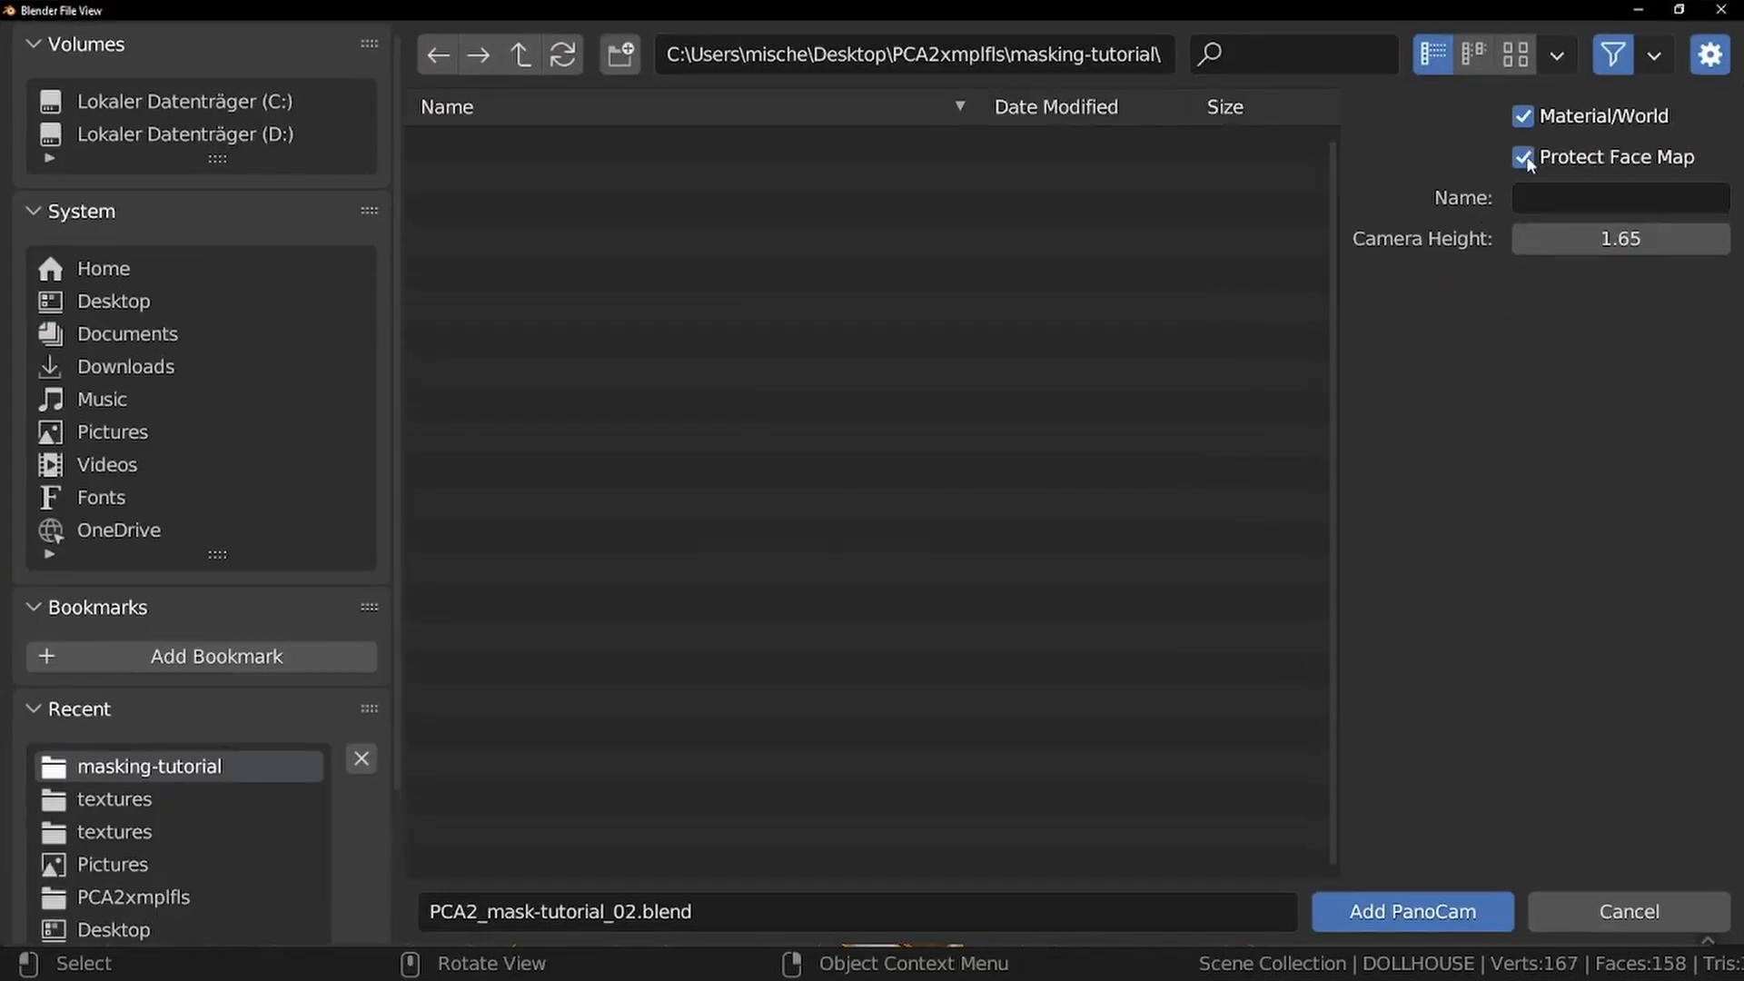